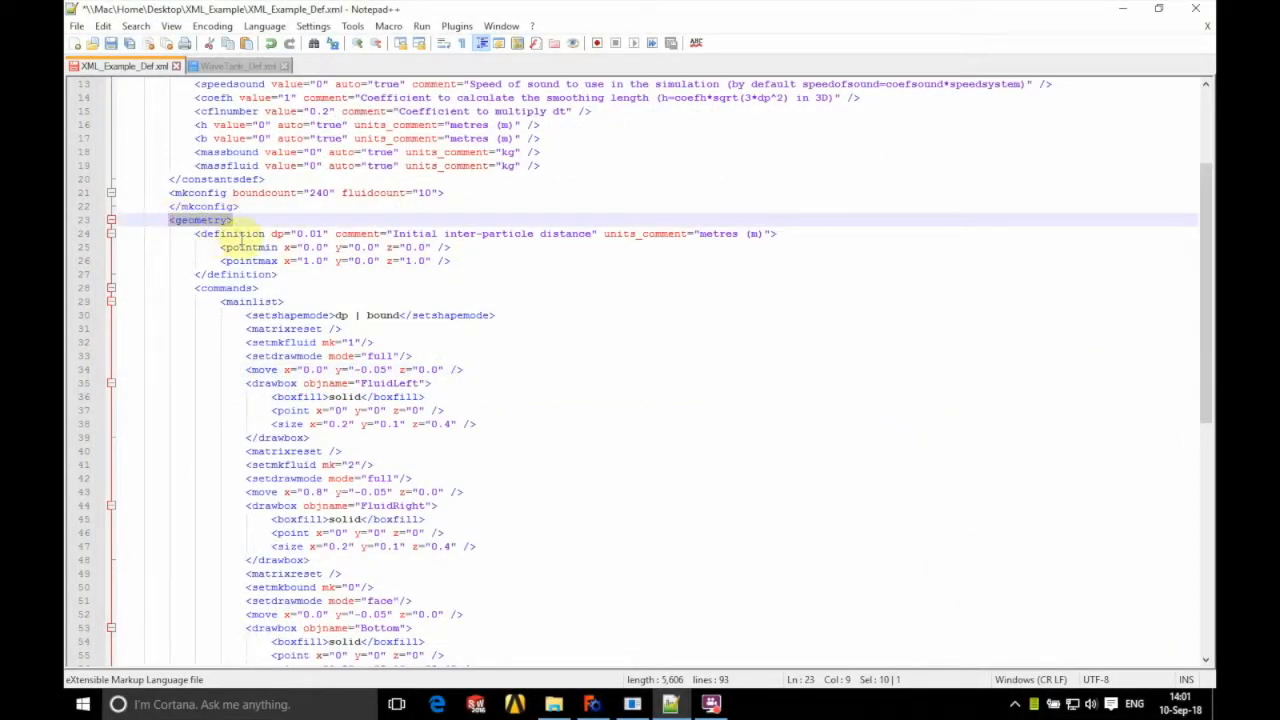
Select the geometry opening tag and add a new line after the matrixreset line.
drag(195, 233, 293, 274)
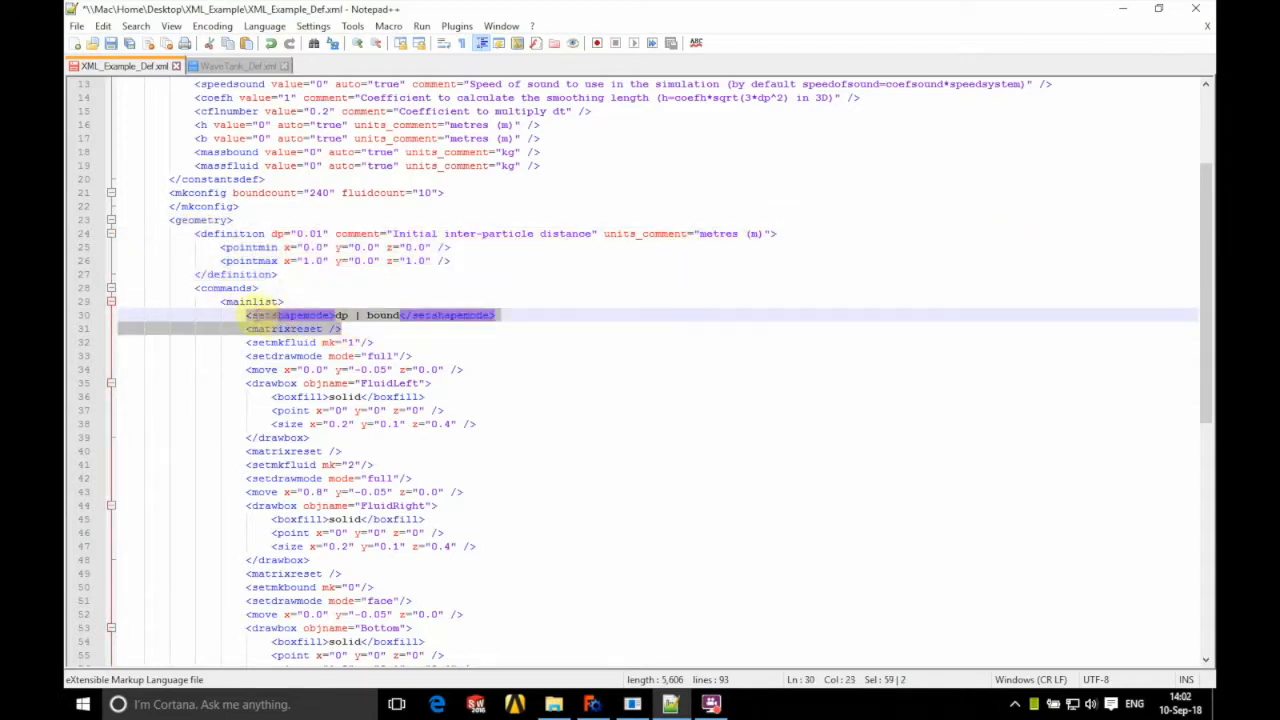
click(350, 328)
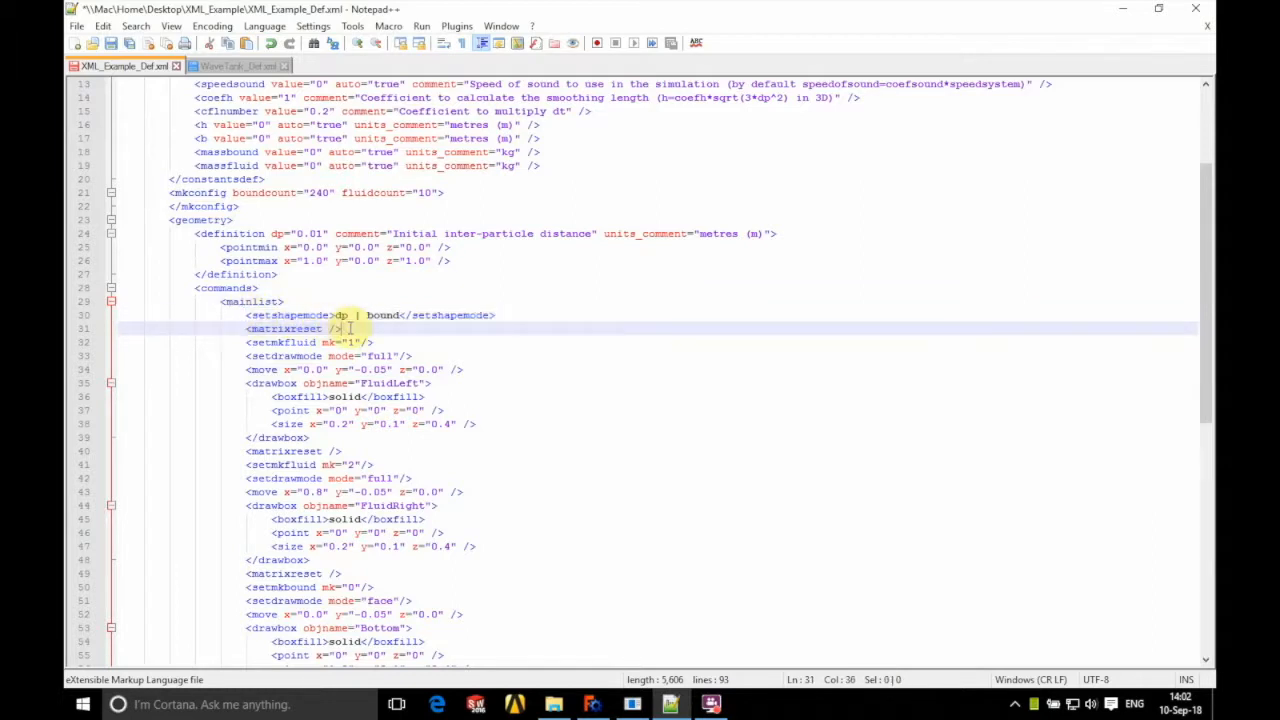
key(Enter)
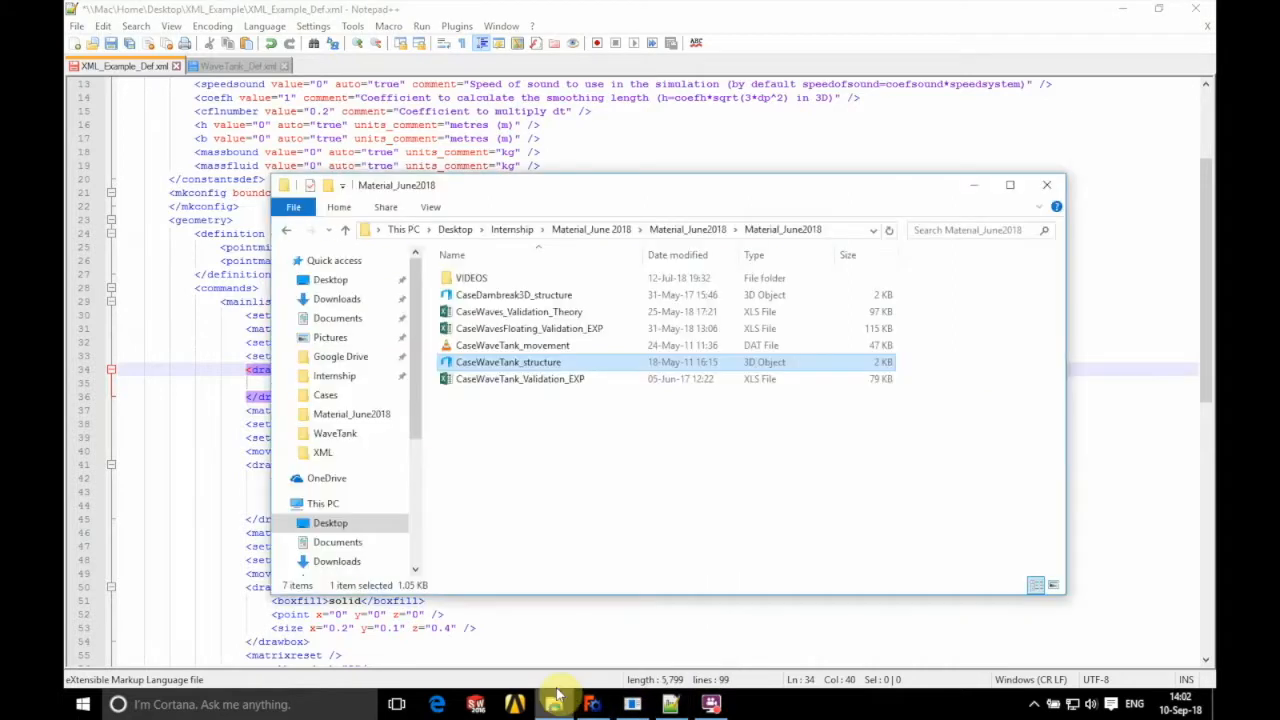
mouse_move(675, 362)
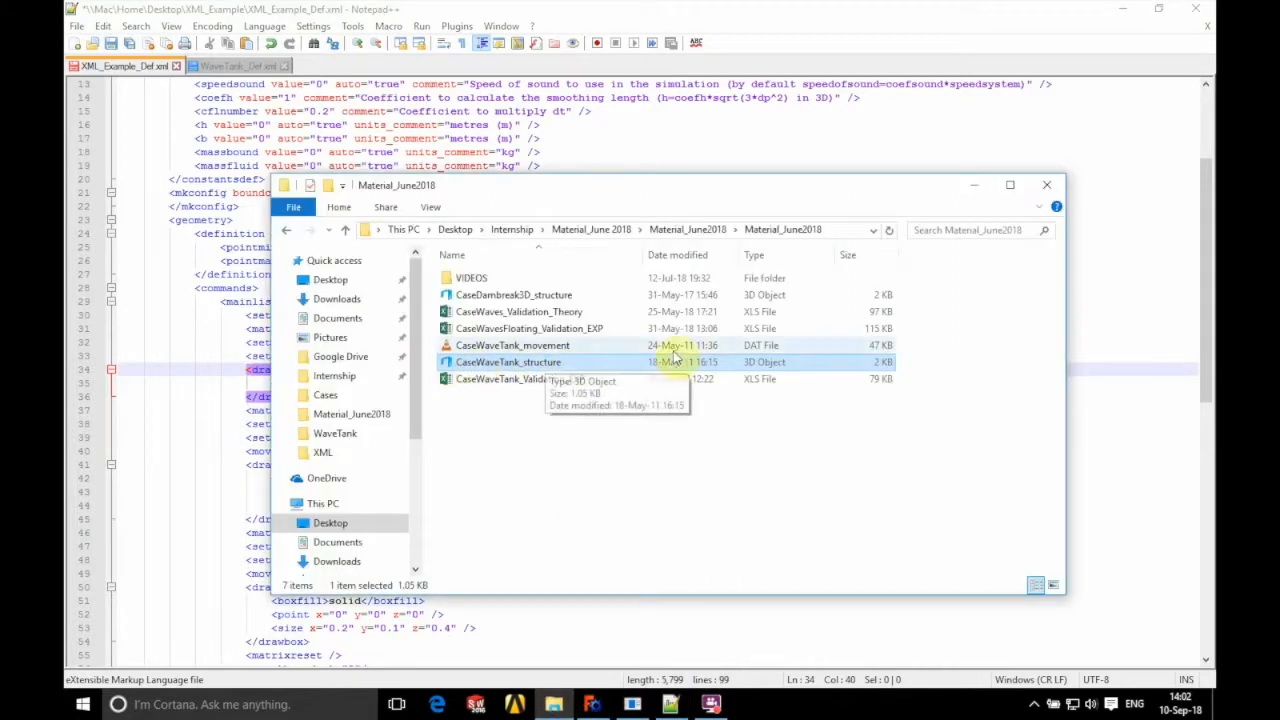
mouse_move(485, 362)
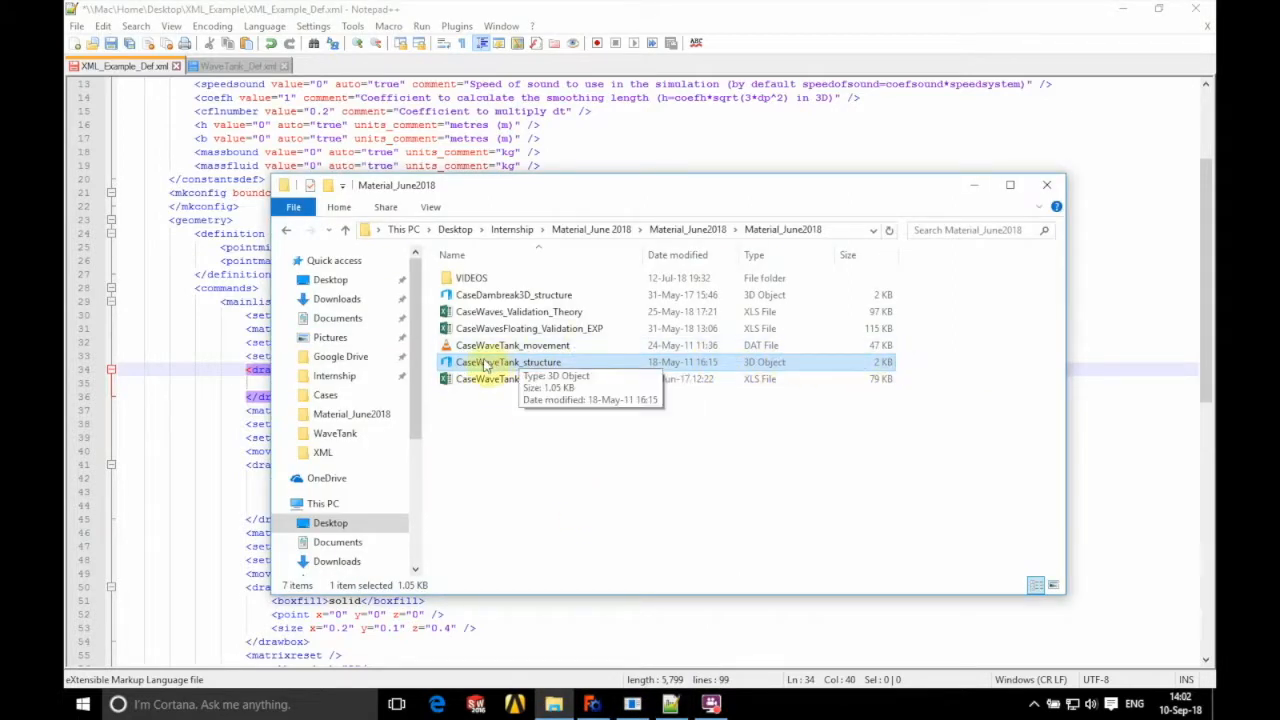
Copy CaseWaveTank_structure's folder location from its Properties dialog, then close it.
right_click(509, 362)
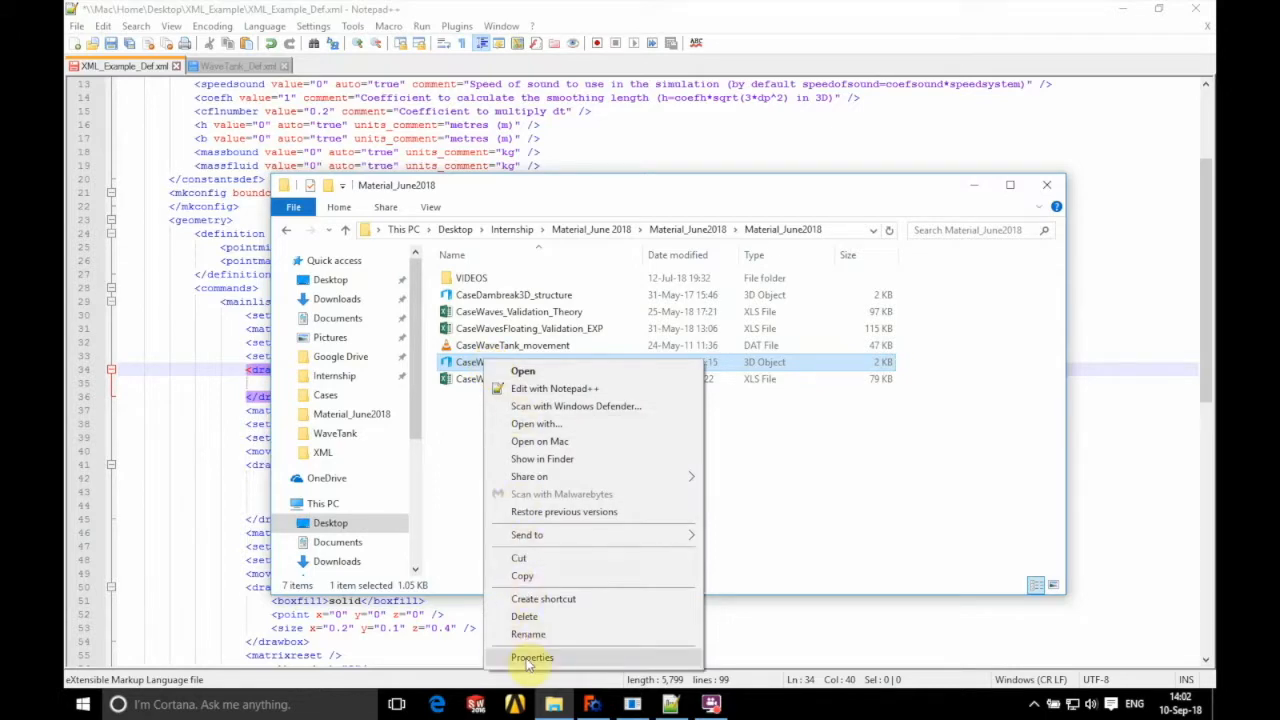
click(532, 657)
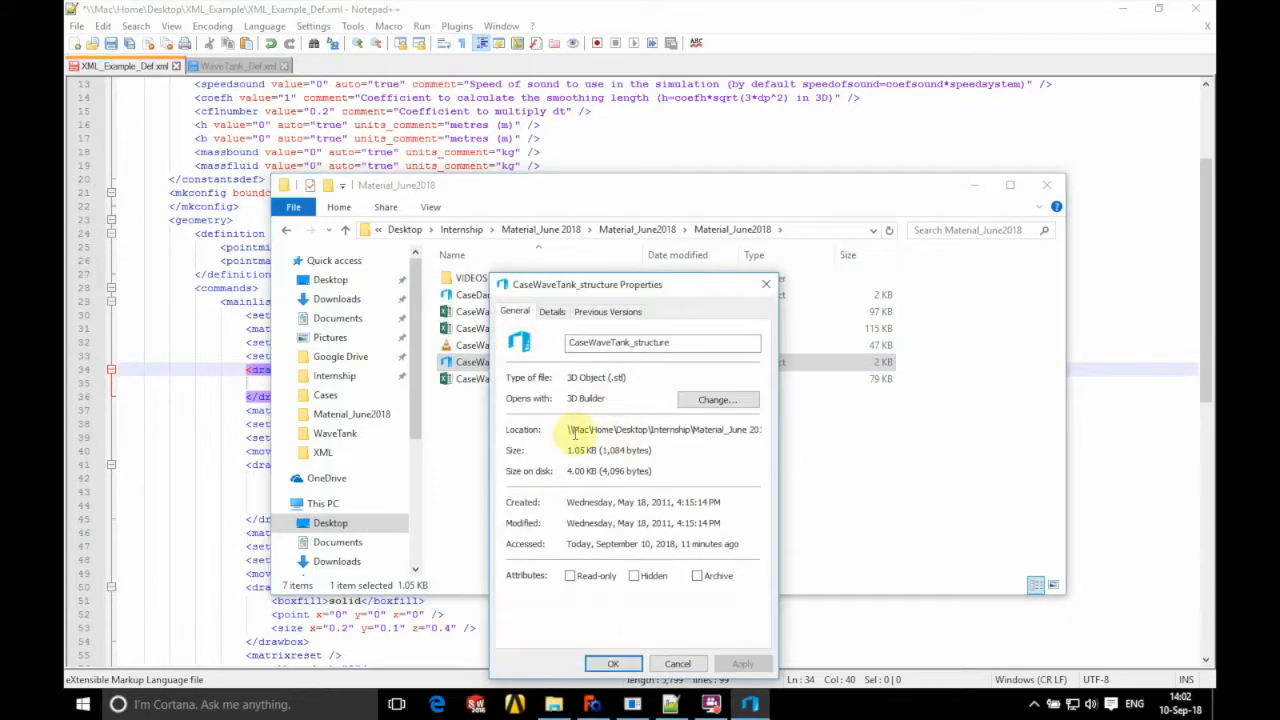
triple_click(660, 429)
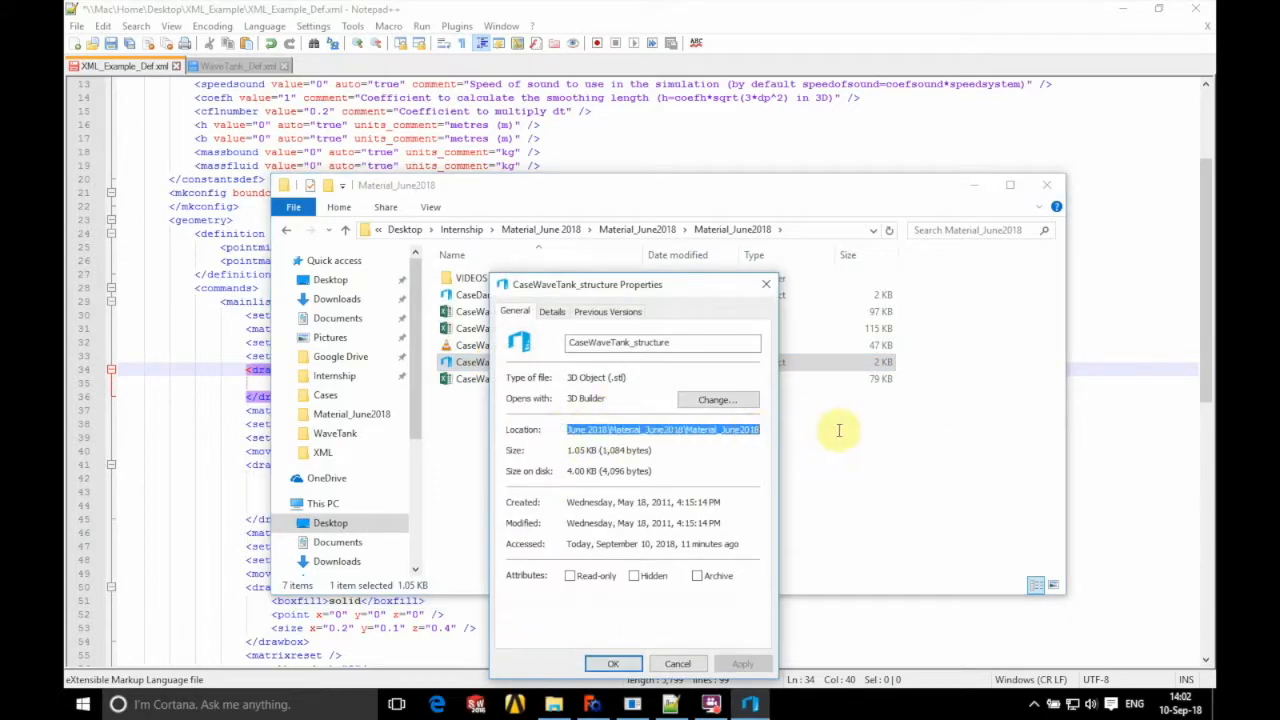
mouse_move(780, 368)
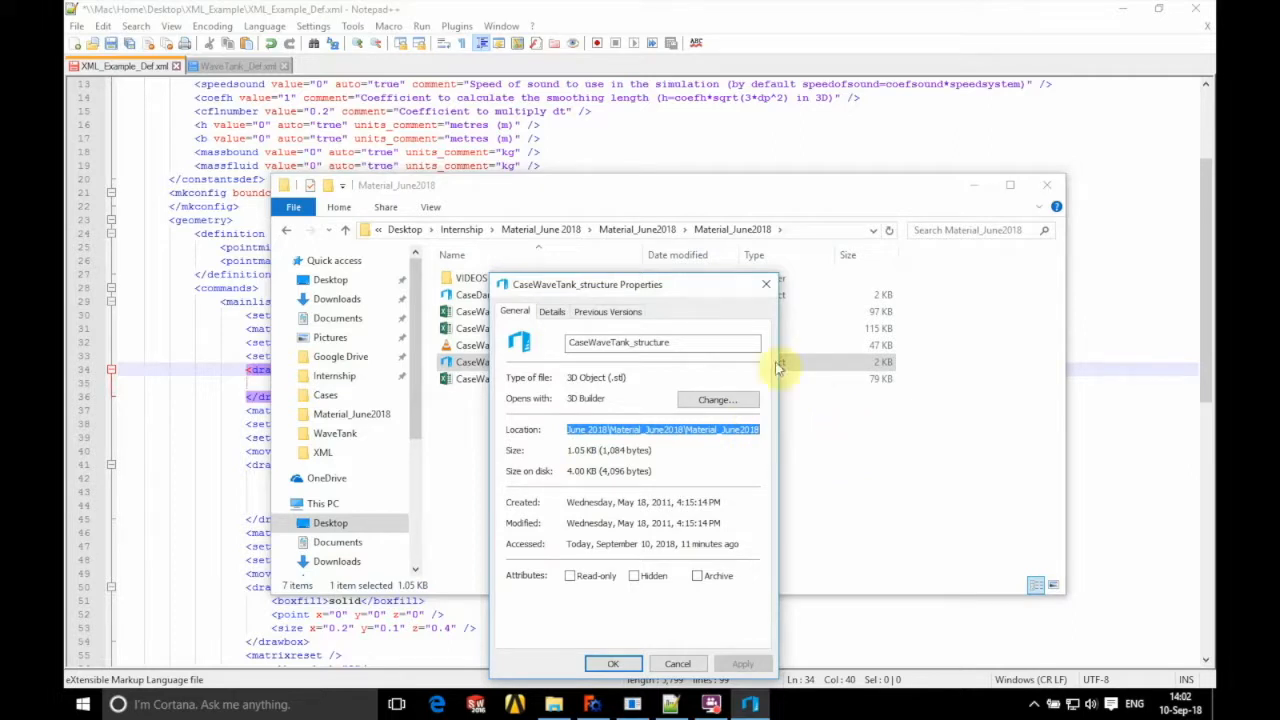
right_click(655, 429)
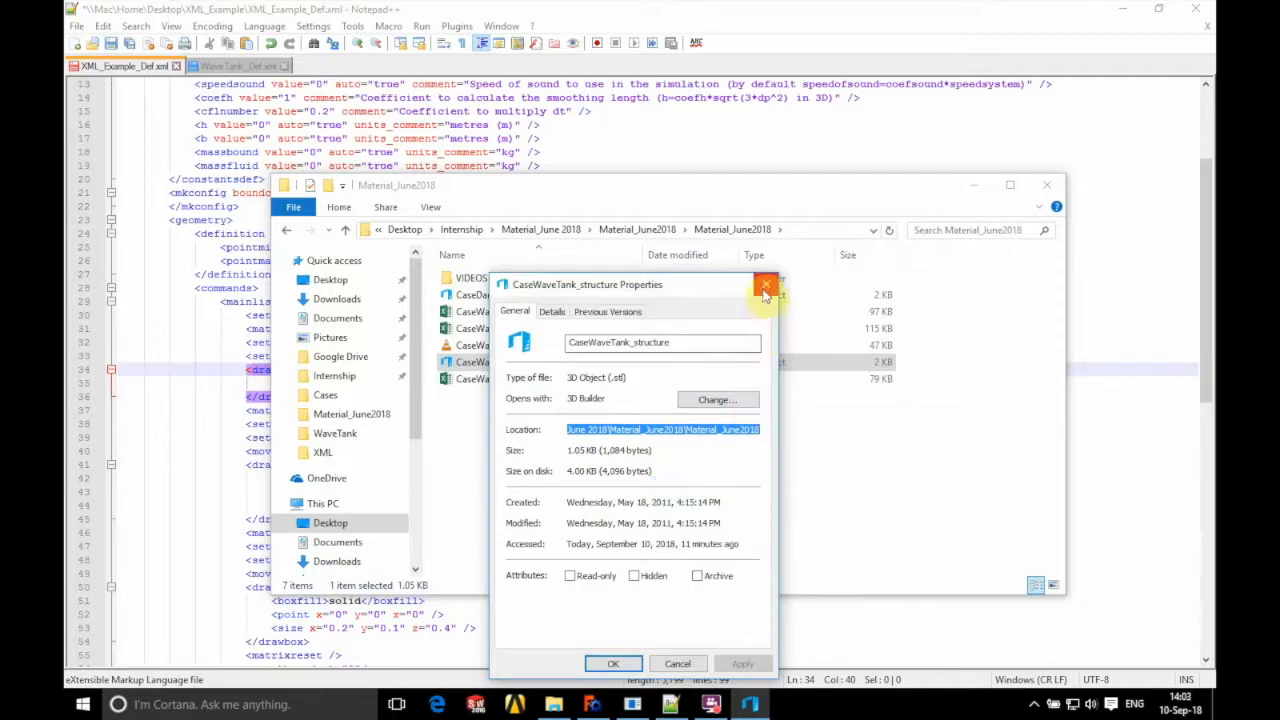
click(766, 285)
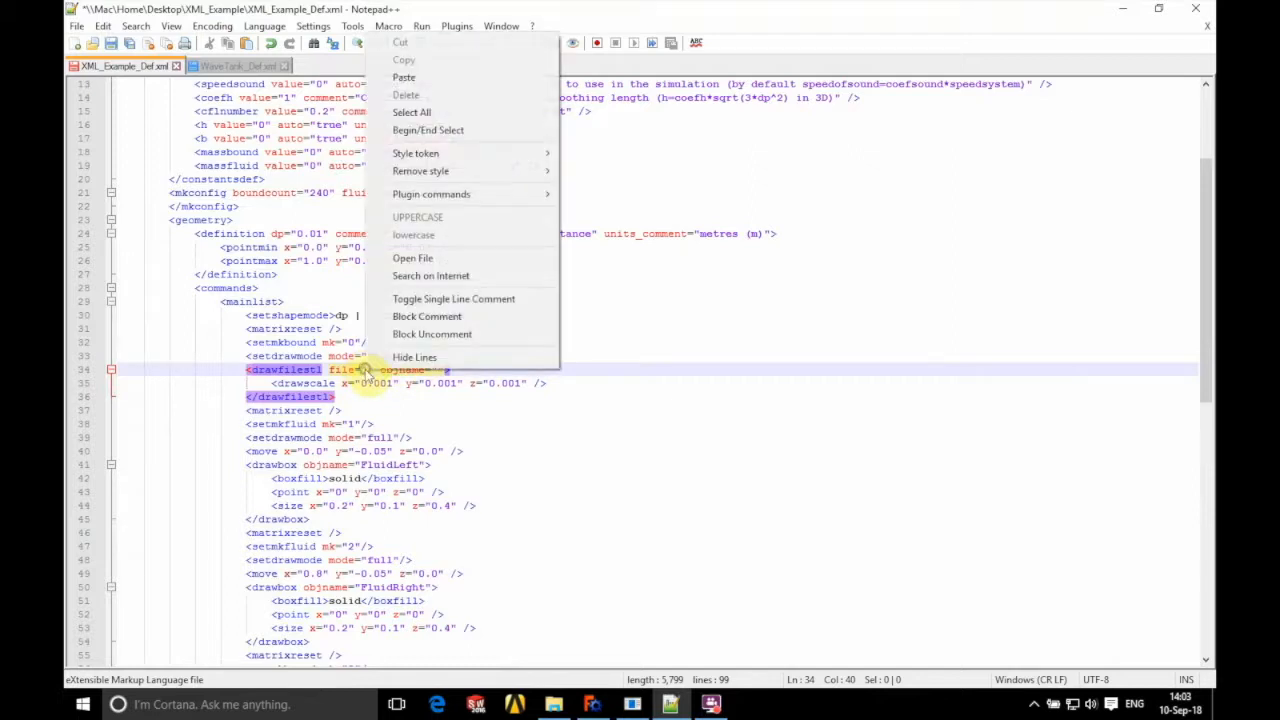
mouse_move(404, 77)
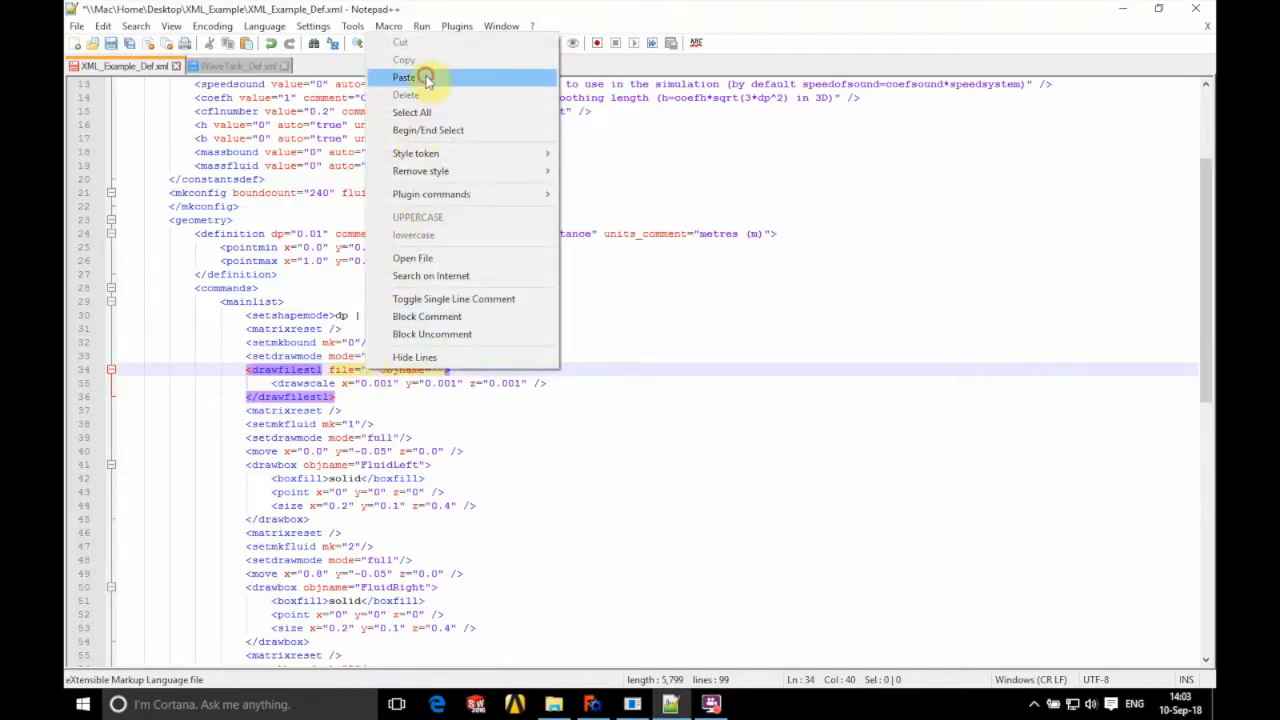
Paste the Material_June2018 path into file="" and append \CaseWaveTank_Structure.
click(405, 77)
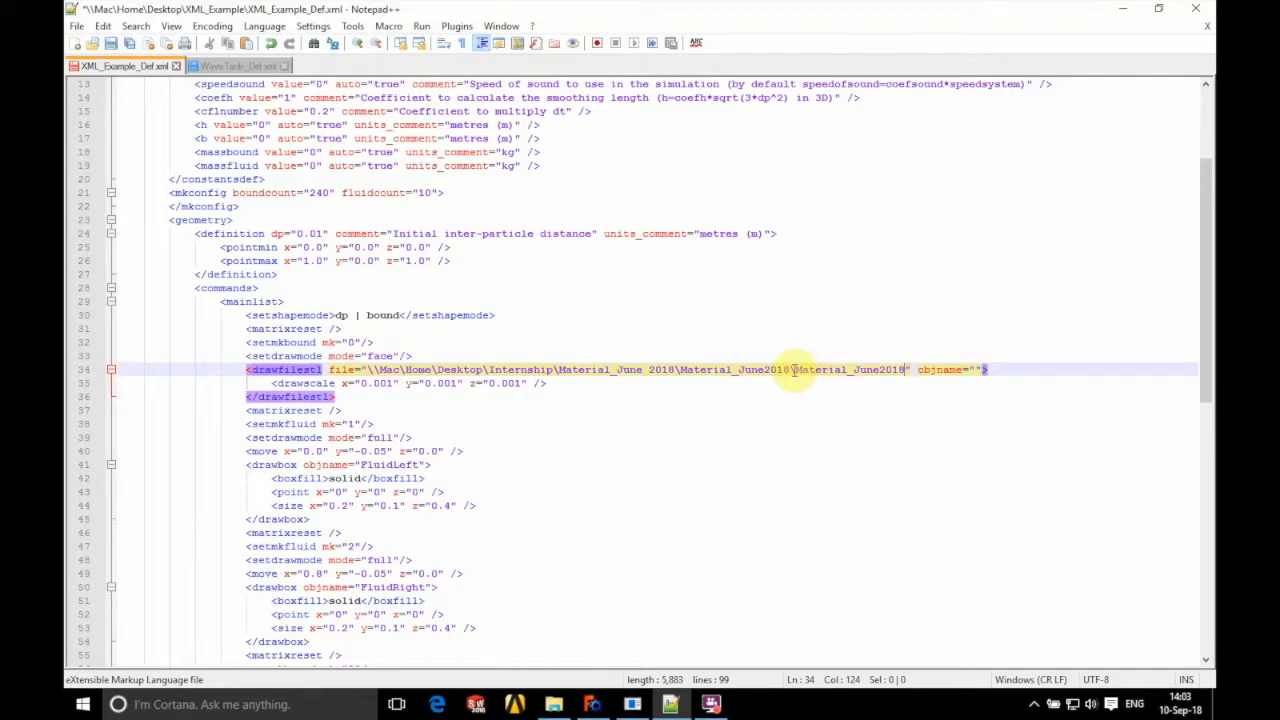
text(\)
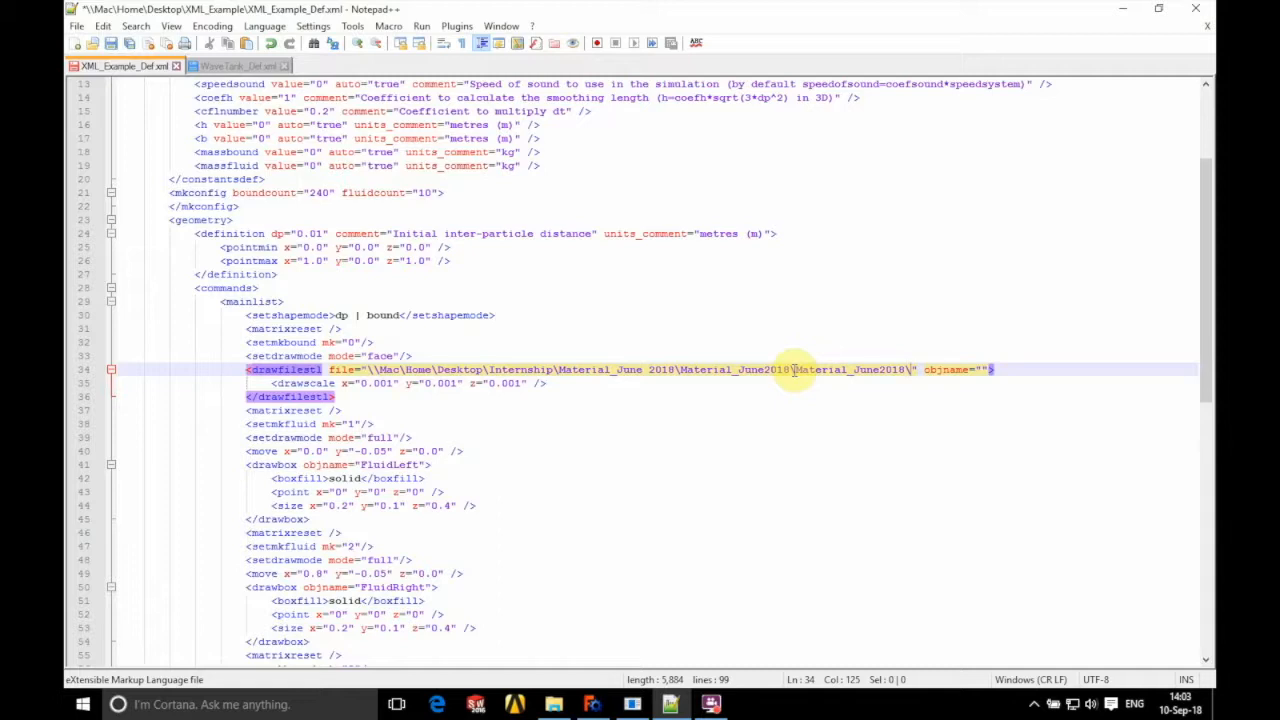
text(Case)
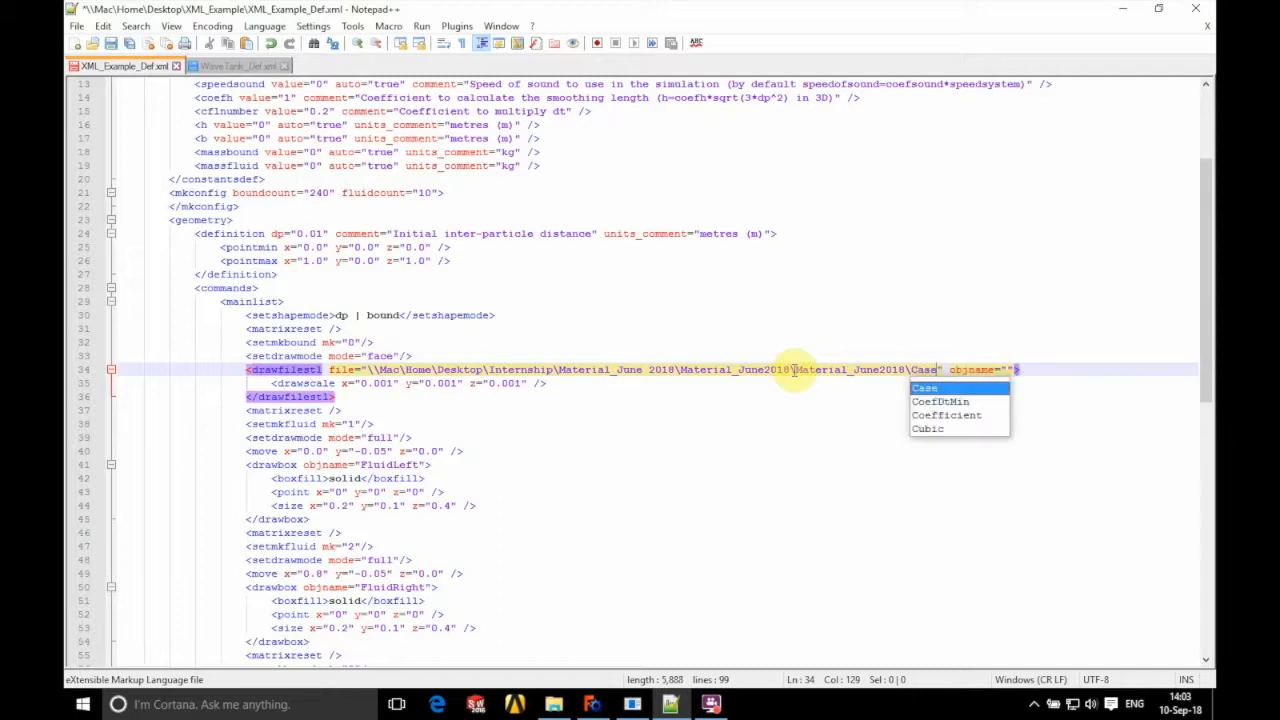
text(WaveTank_S)
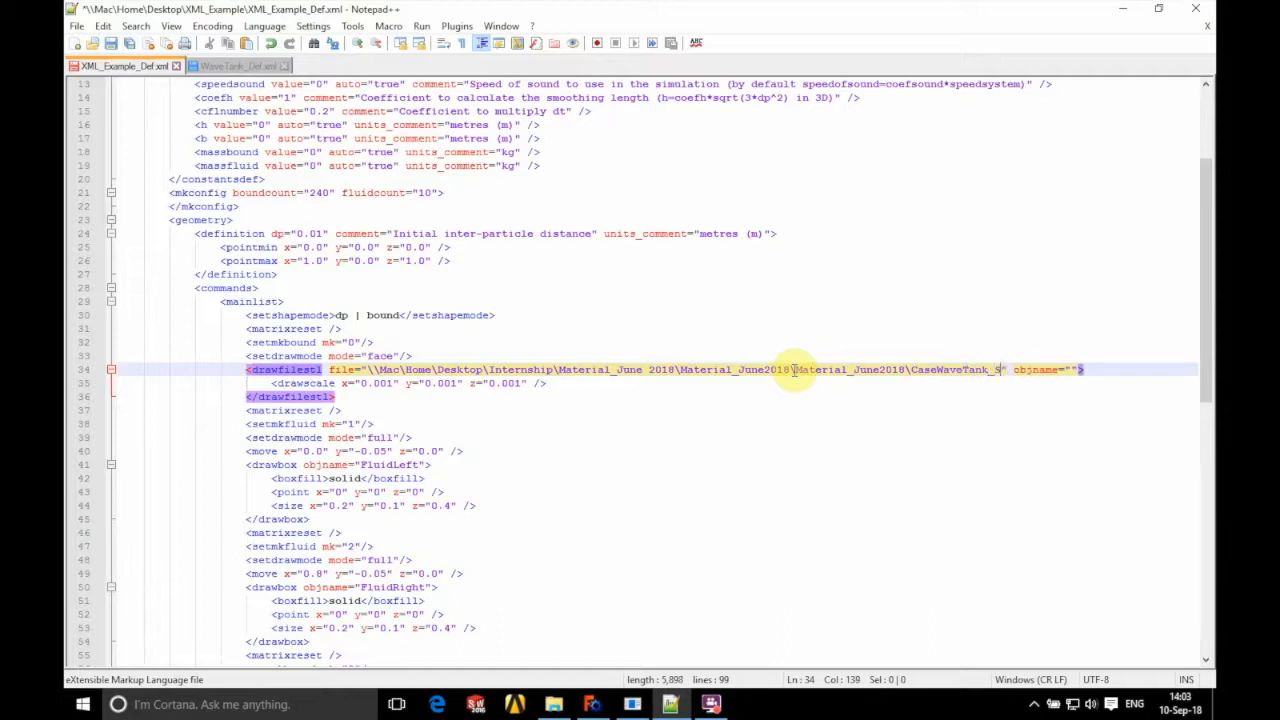
text(tructure)
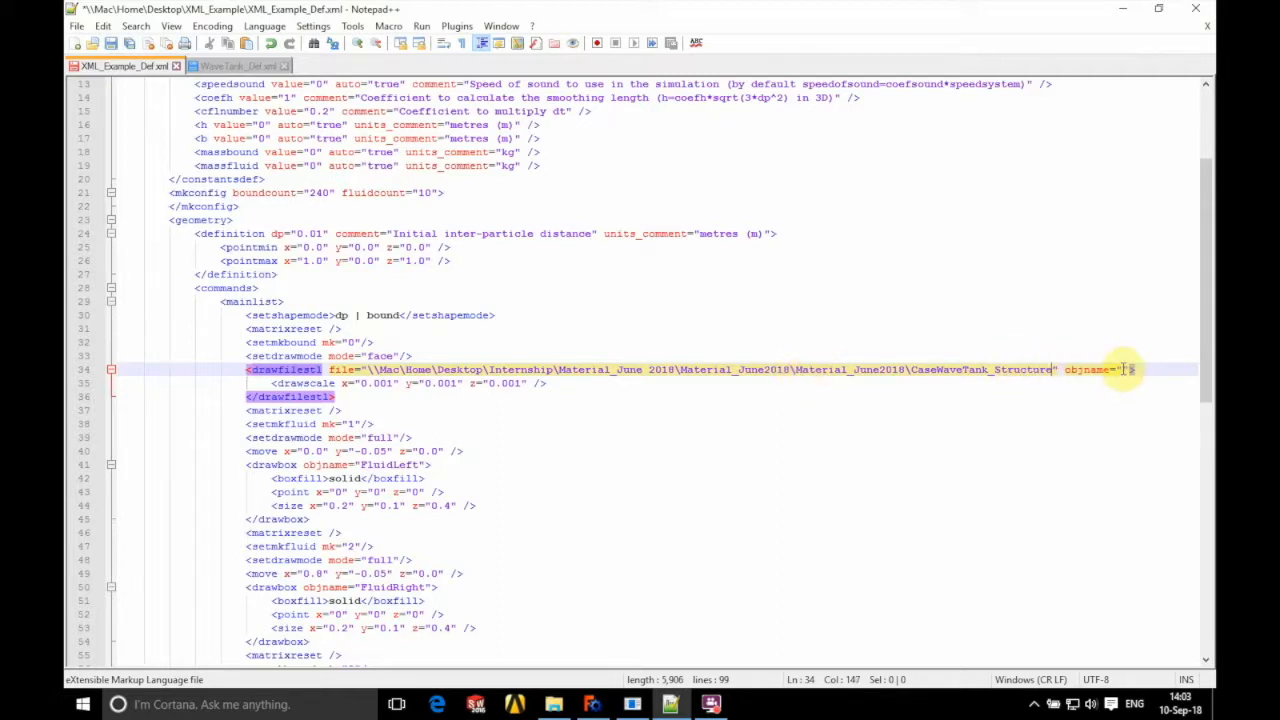
Set objname to "Structure" and review the closing drawfilestl and matrixreset lines.
text(Structure)
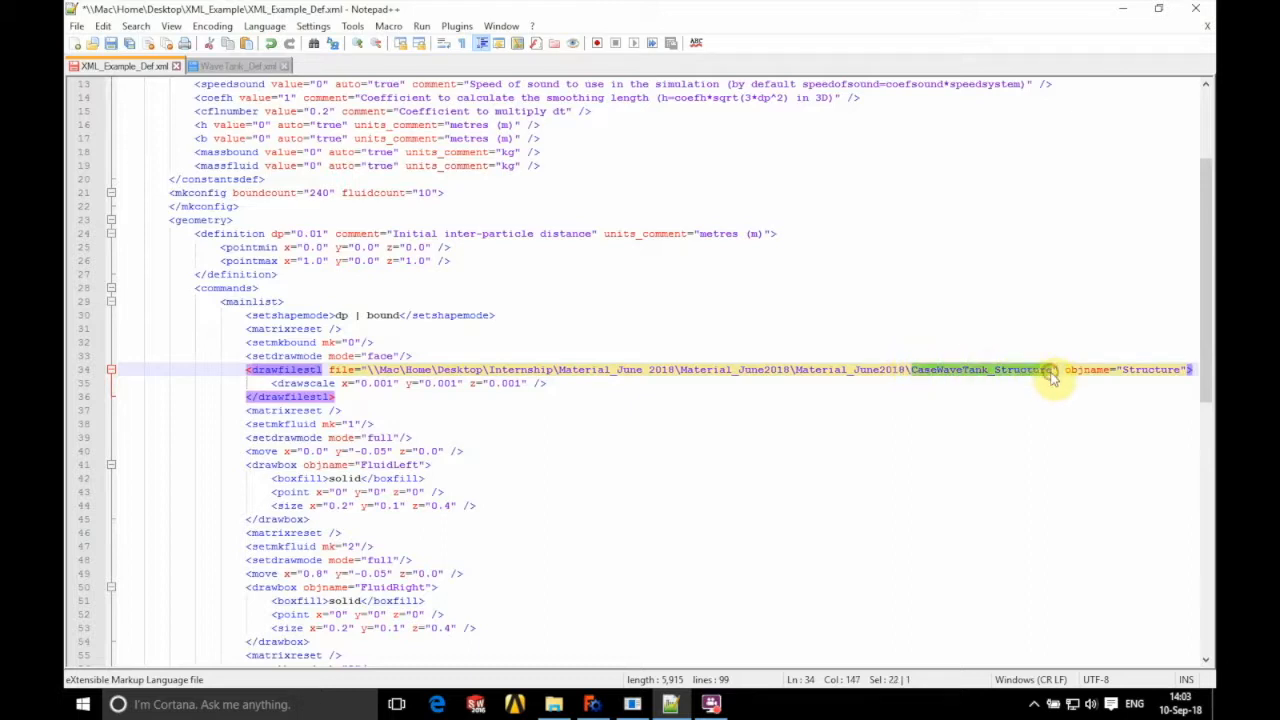
click(863, 400)
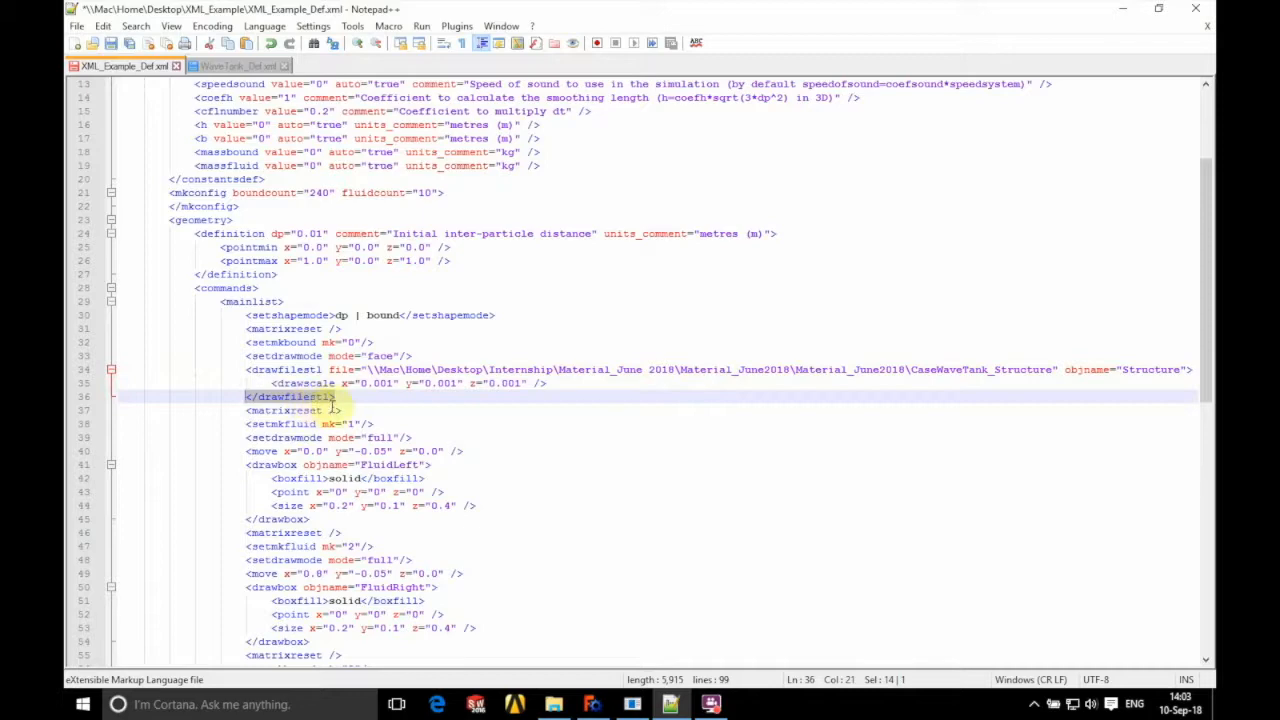
click(290, 410)
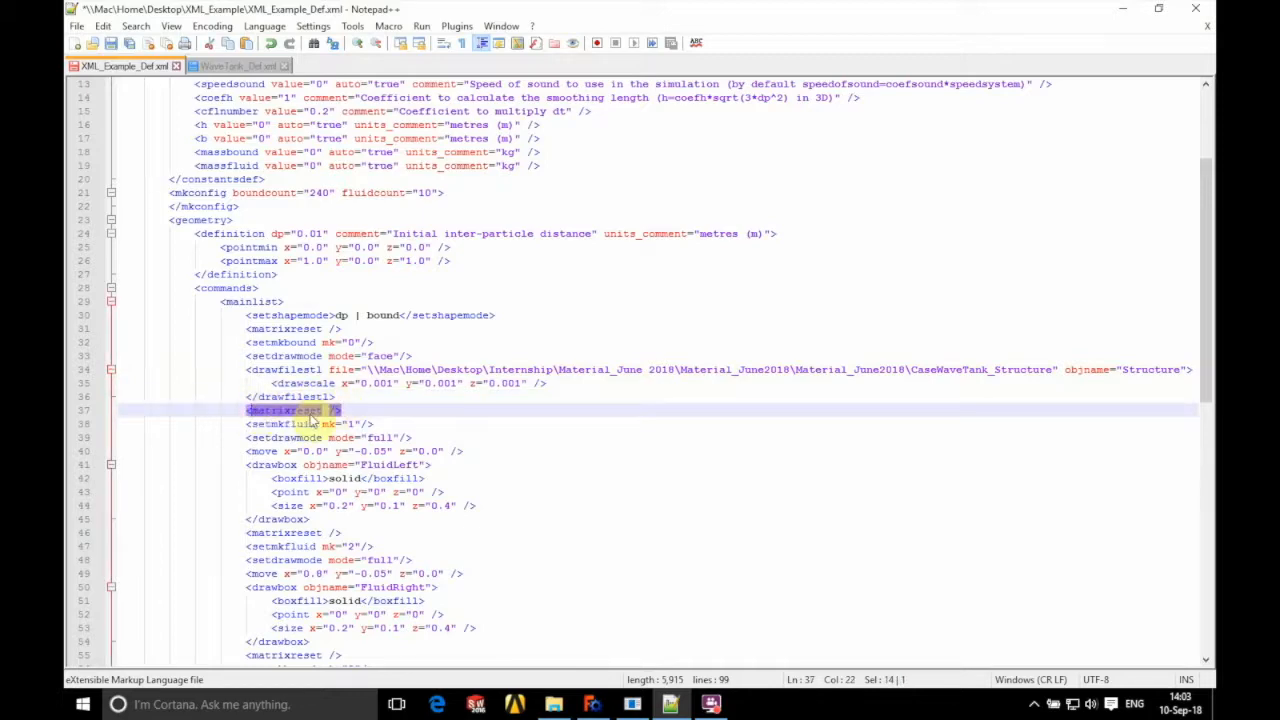